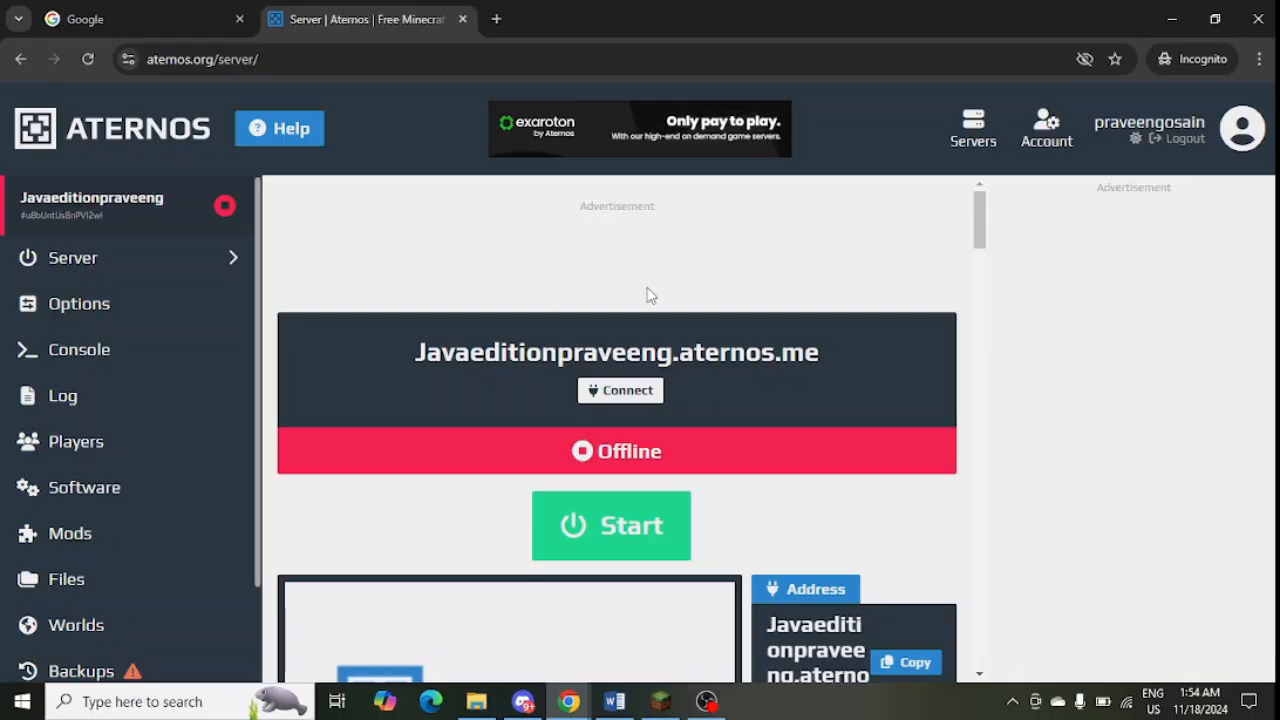
{"action": "mouse_move", "coordinate": [517, 342]}
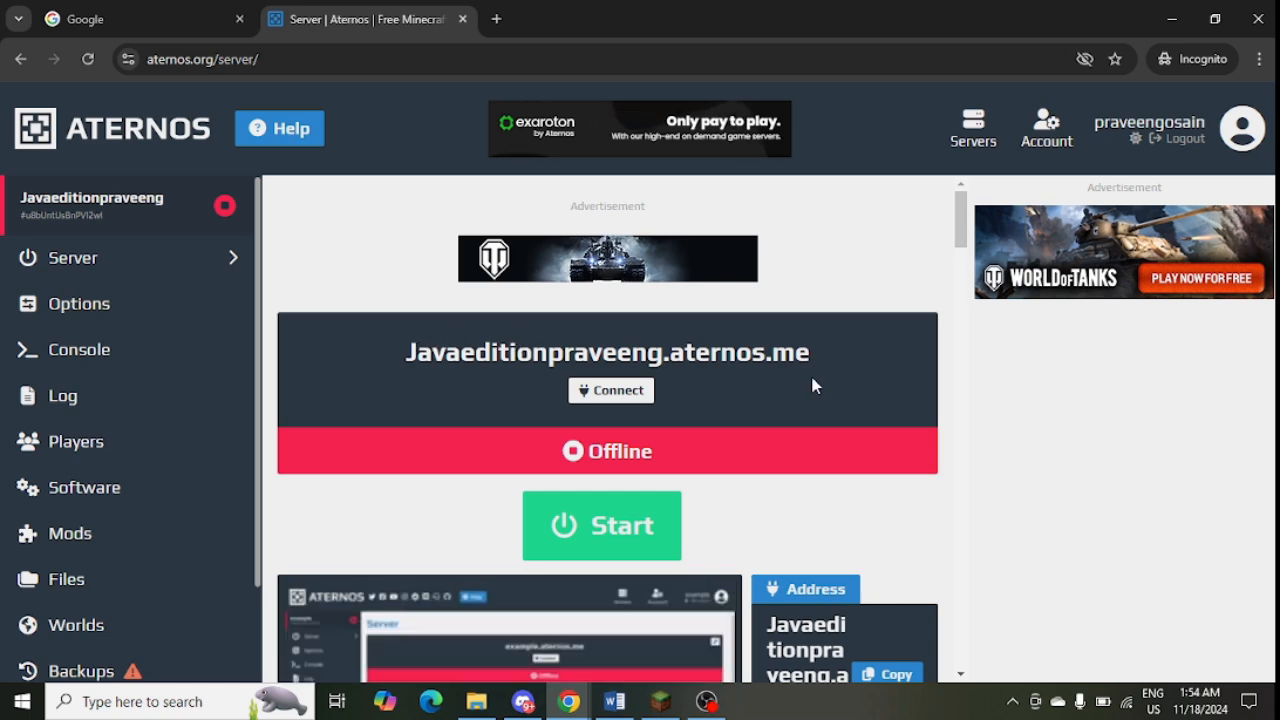
Step: Scroll the Java server overview to the Software and Version panels showing Forge 1.21.3
{"action": "scroll", "scroll_direction": "down", "scroll_amount": 3}
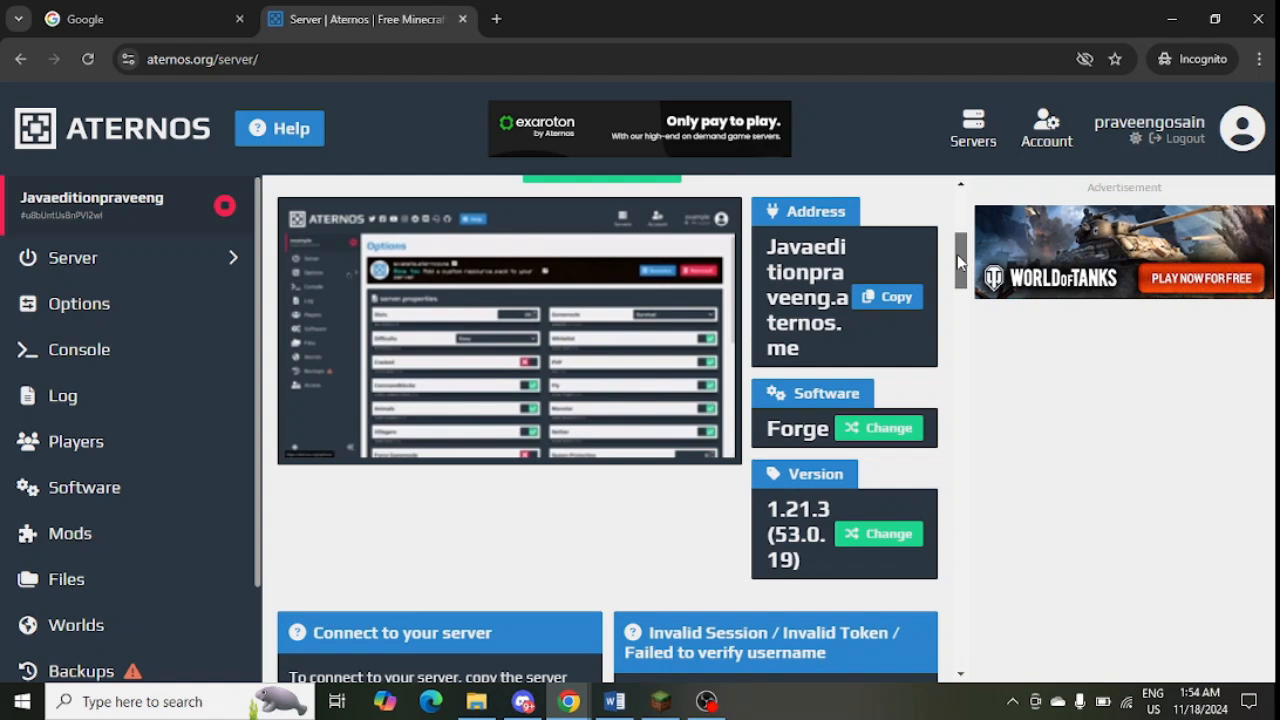
{"action": "scroll", "scroll_direction": "down", "scroll_amount": 3}
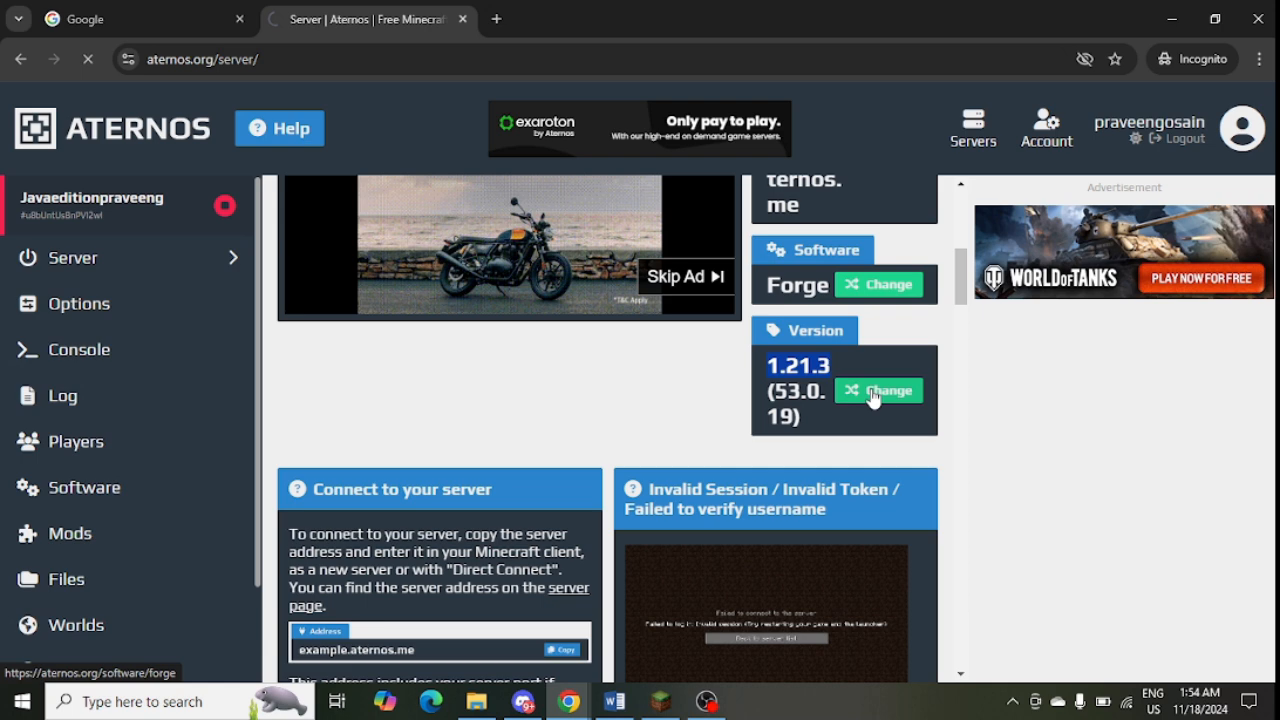
Step: Open the Forge 1.21.3 (53.0.19) details page from the version list and select its version number
{"action": "left_click", "coordinate": [888, 390]}
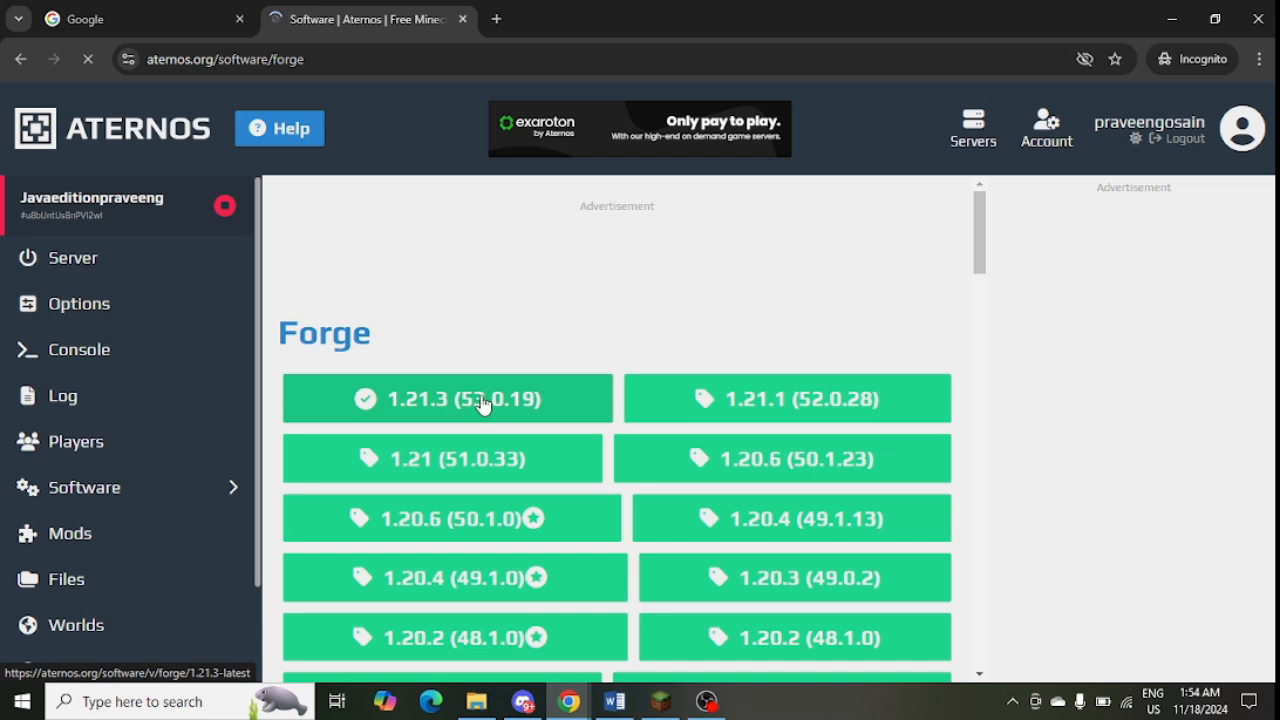
{"action": "left_click", "coordinate": [447, 398]}
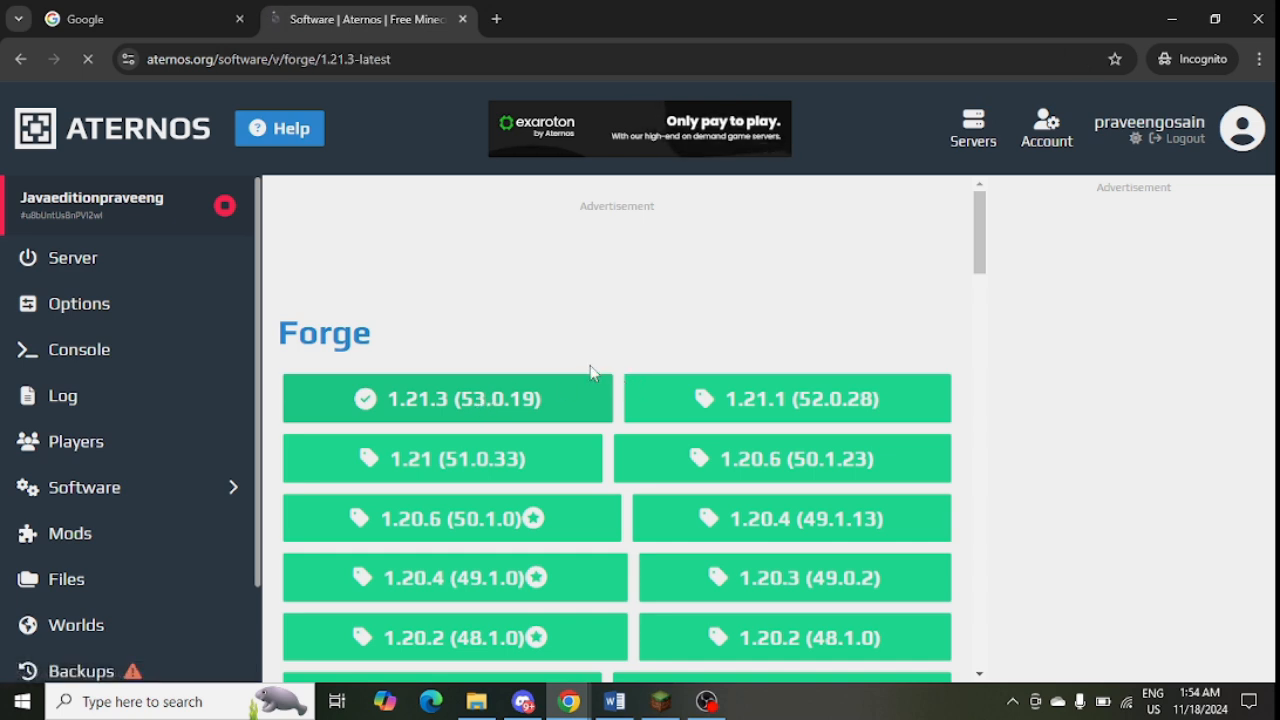
{"action": "left_click", "coordinate": [447, 398]}
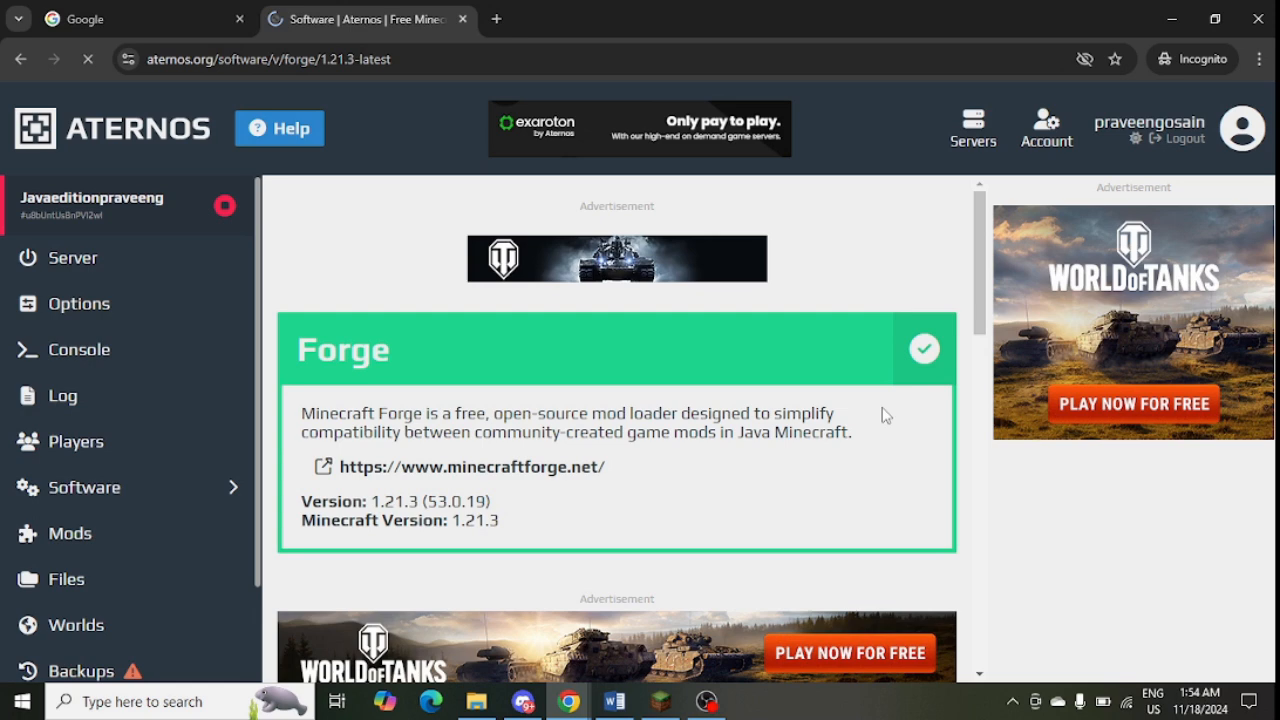
{"action": "double_click", "coordinate": [396, 501]}
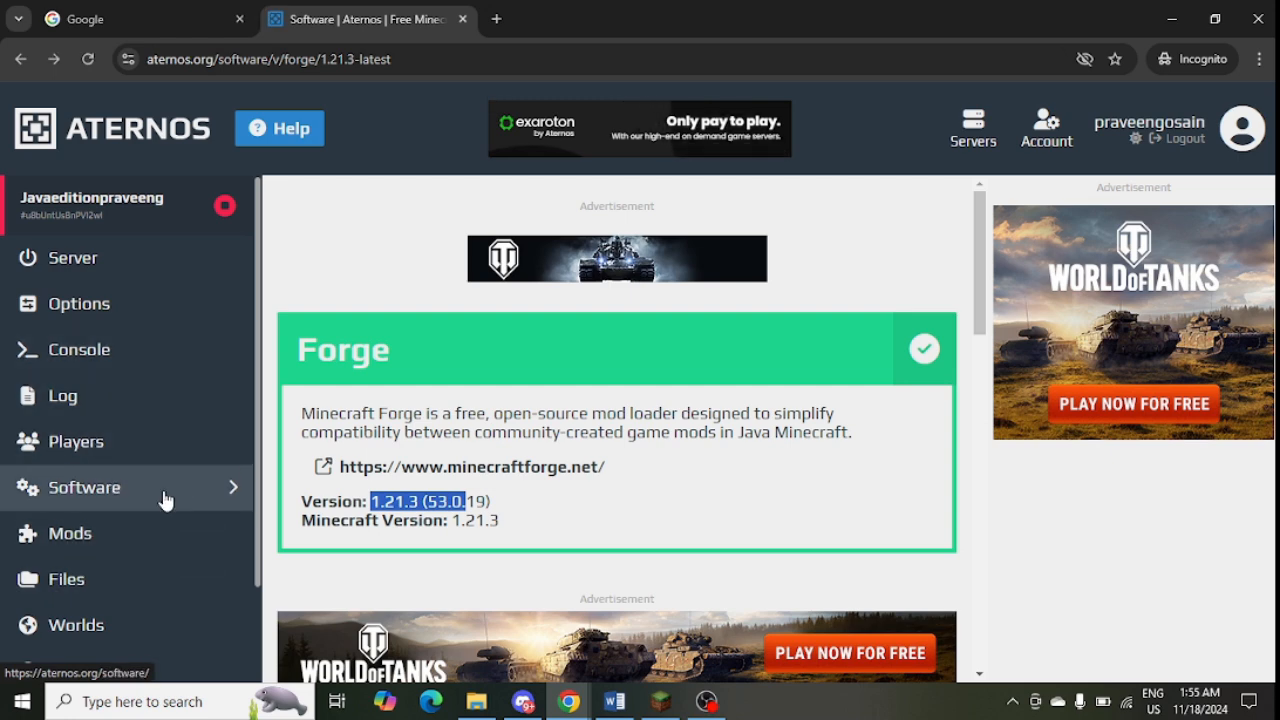
Step: Browse the Software overview tiles: Vanilla, Paper, Fabric, Quilt, Glowstone
{"action": "left_click", "coordinate": [84, 487]}
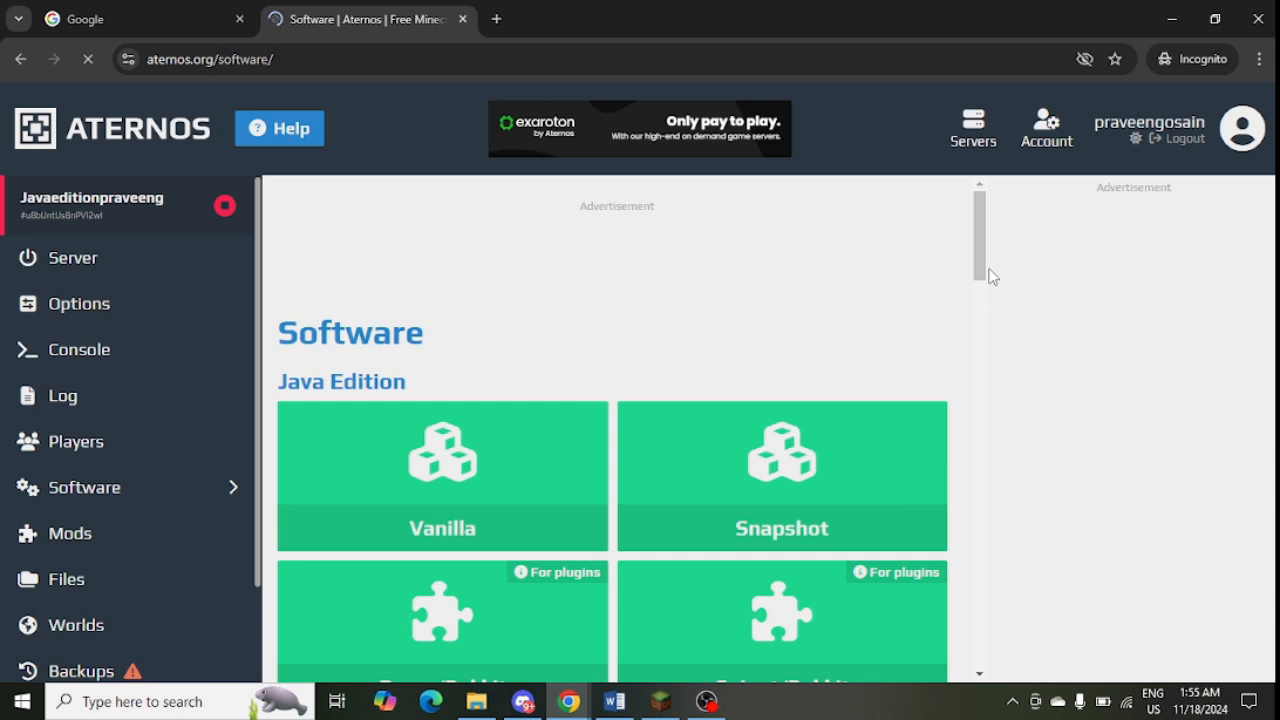
{"action": "scroll", "scroll_direction": "down", "scroll_amount": 3}
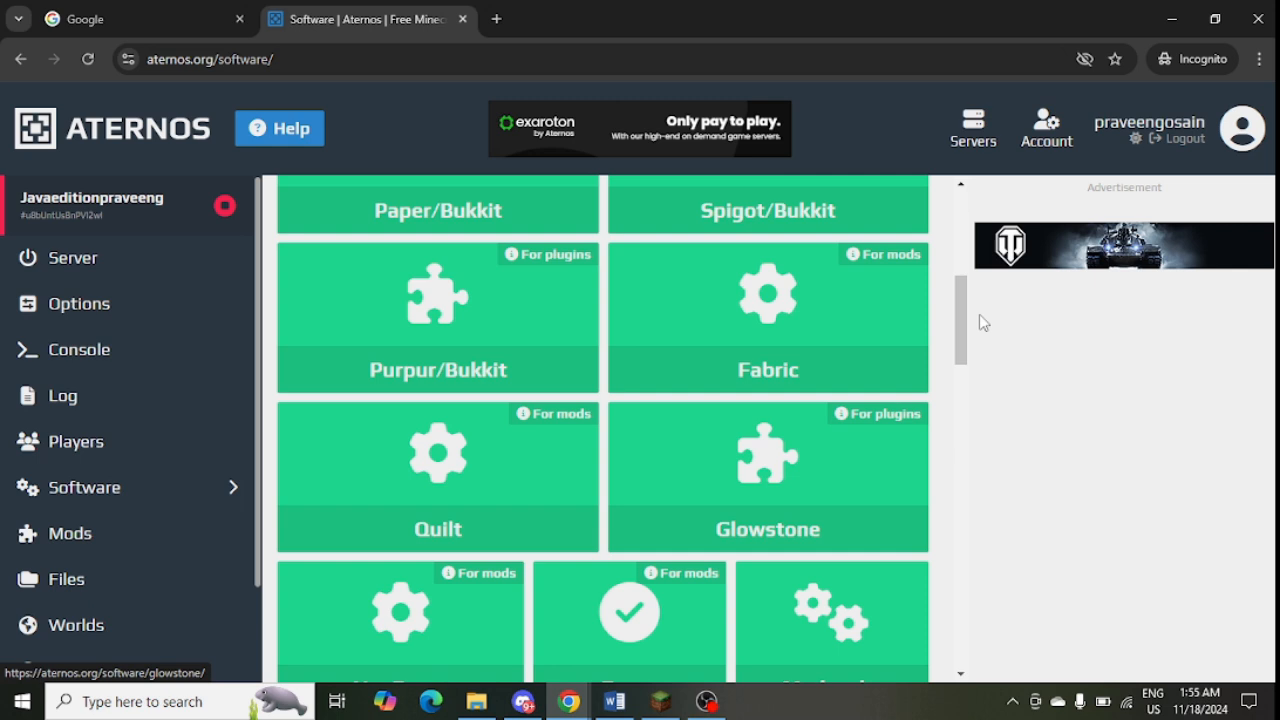
{"action": "scroll", "scroll_direction": "down", "scroll_amount": 3}
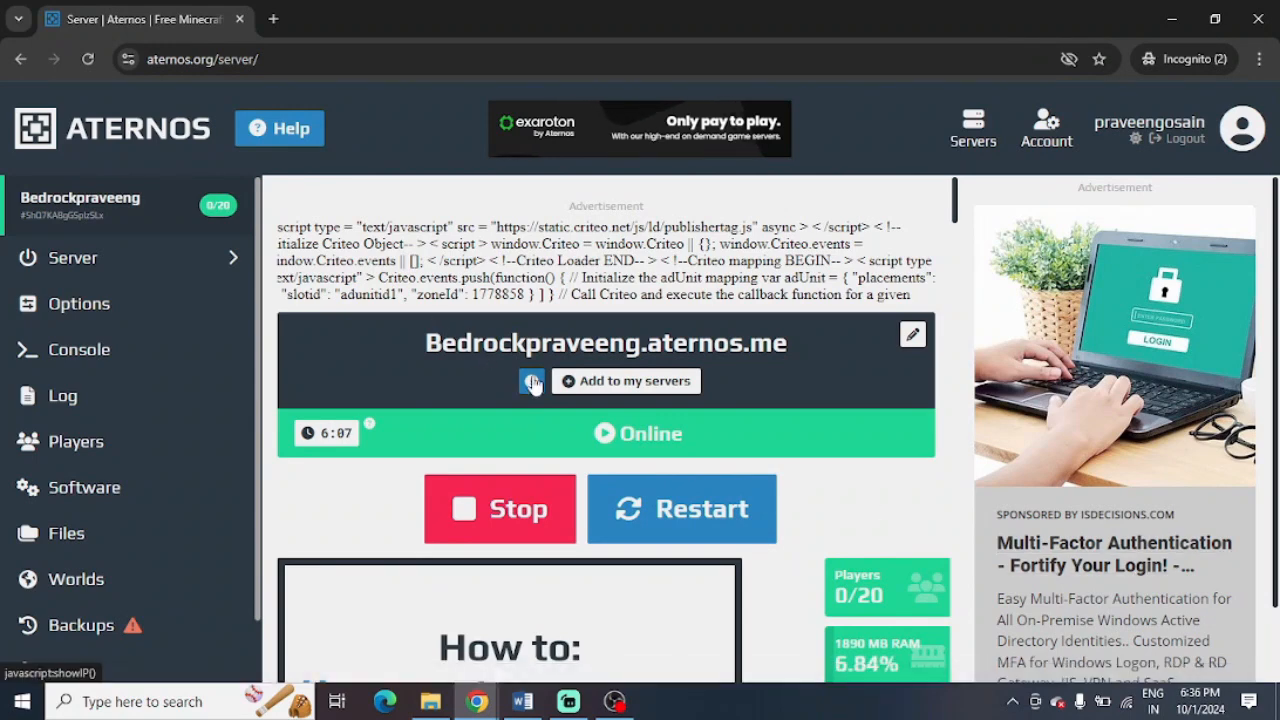
Step: Show the Bedrock server's connection details and select its address and port 14693
{"action": "left_click", "coordinate": [533, 381]}
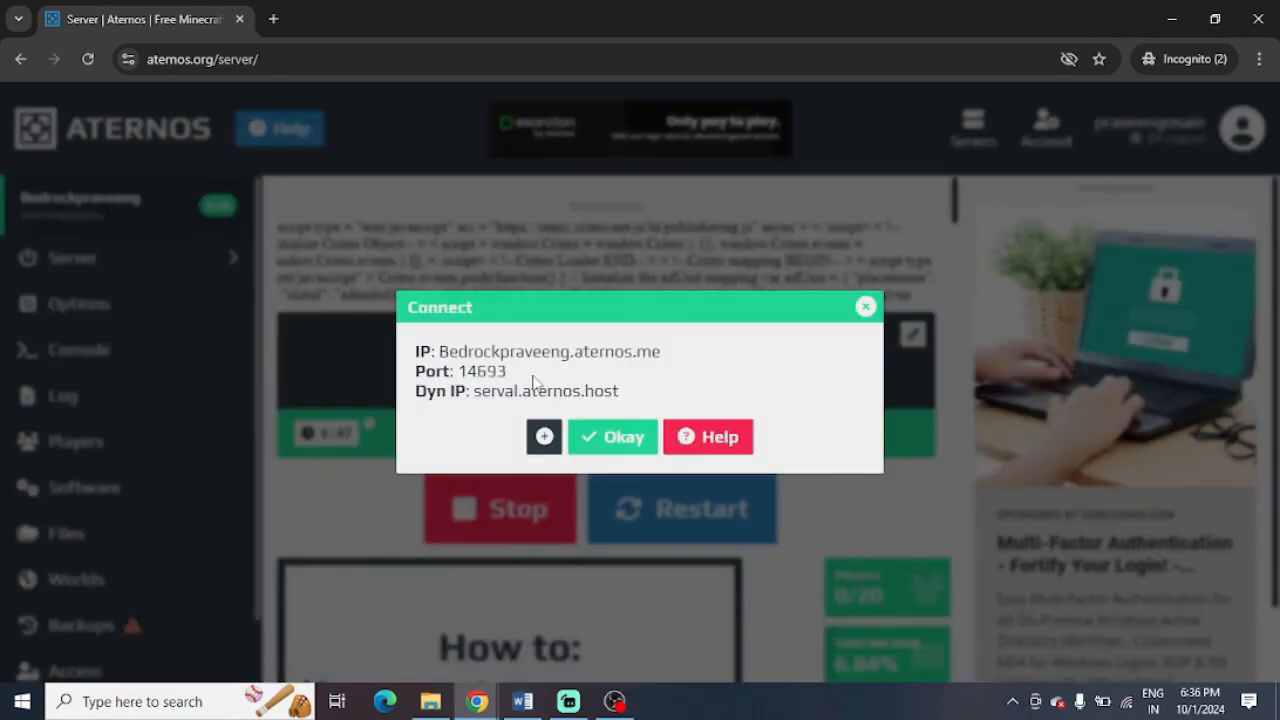
{"action": "left_click_drag", "start_coordinate": [412, 391], "coordinate": [540, 391]}
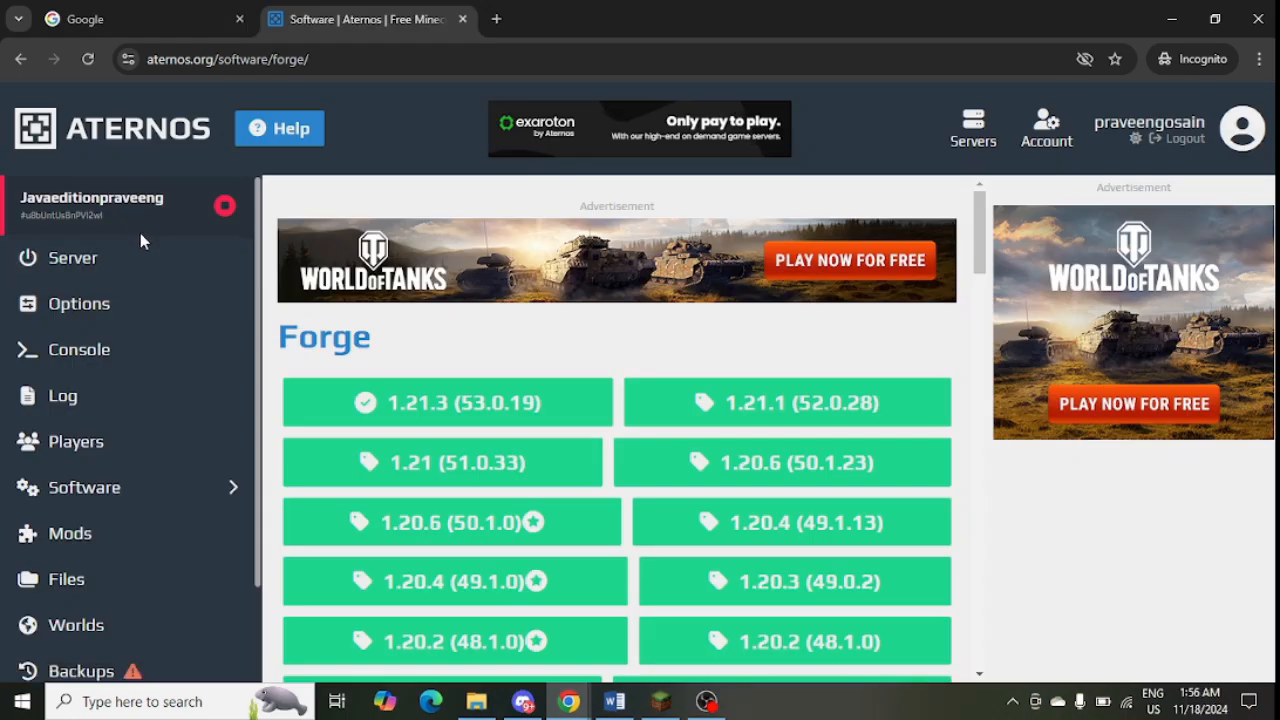
Step: Return to the Java server overview and show its IP and port 20800
{"action": "left_click", "coordinate": [73, 257]}
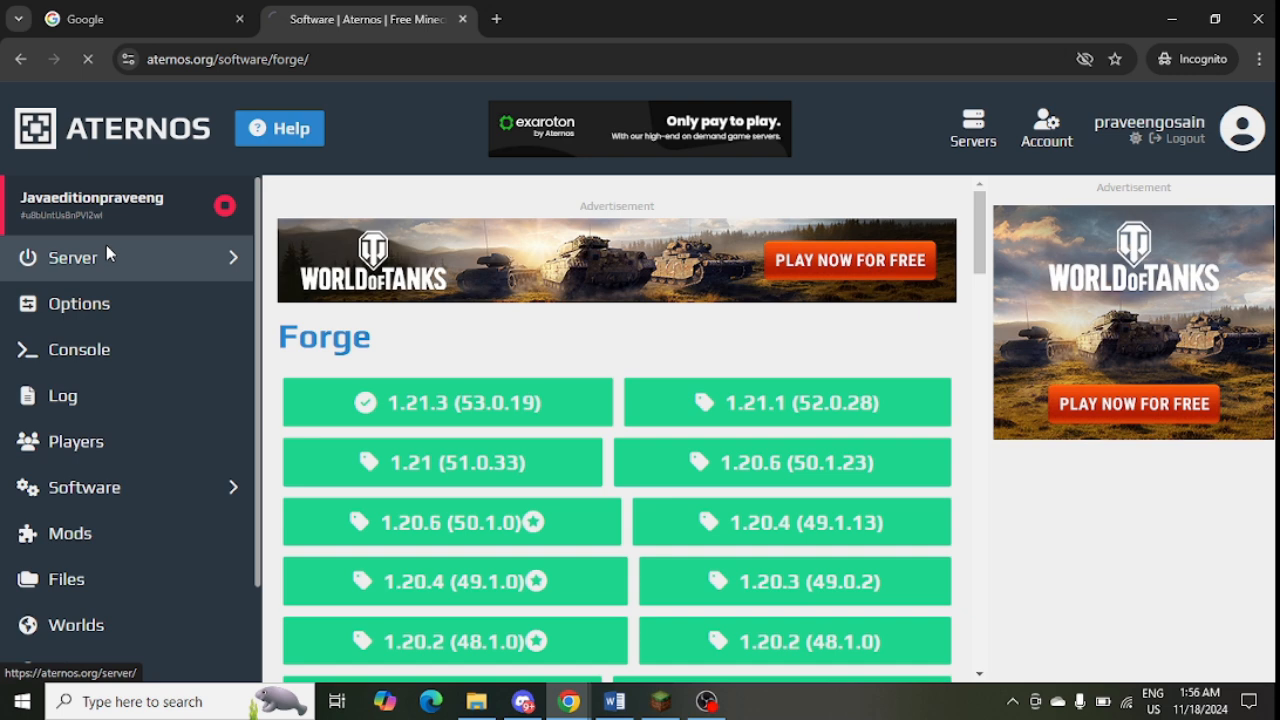
{"action": "left_click", "coordinate": [72, 257]}
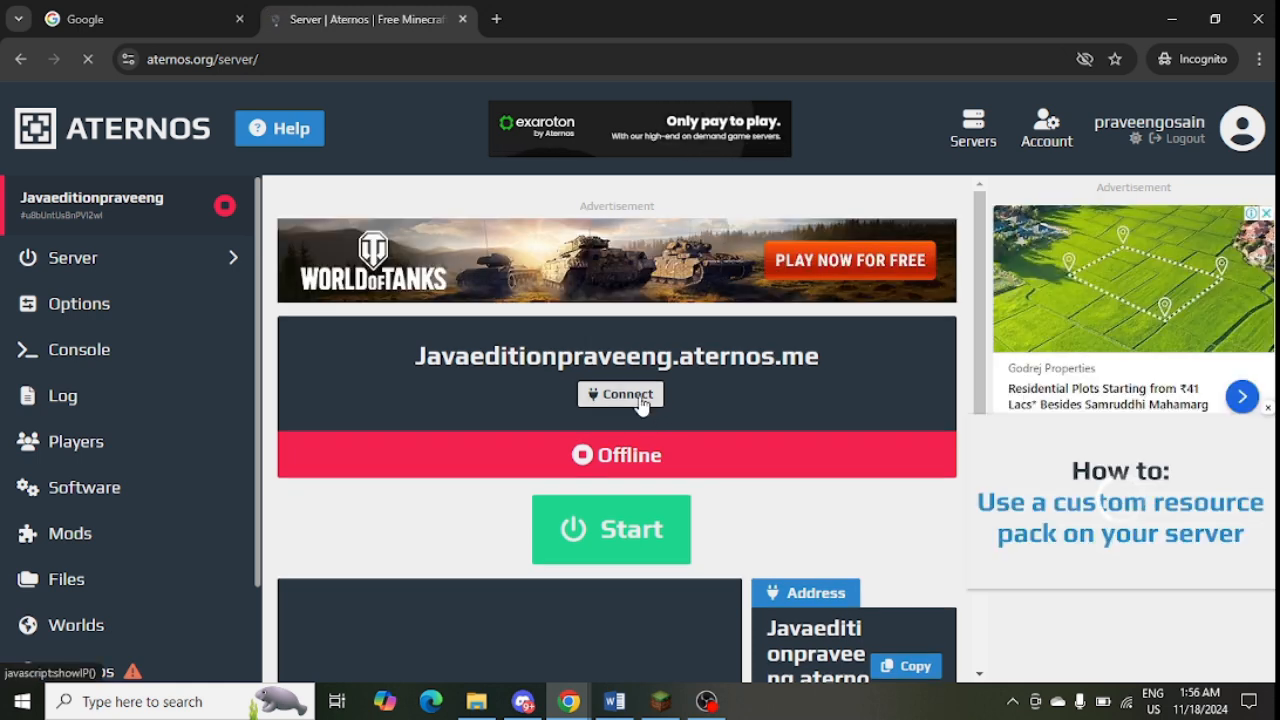
{"action": "left_click", "coordinate": [620, 393]}
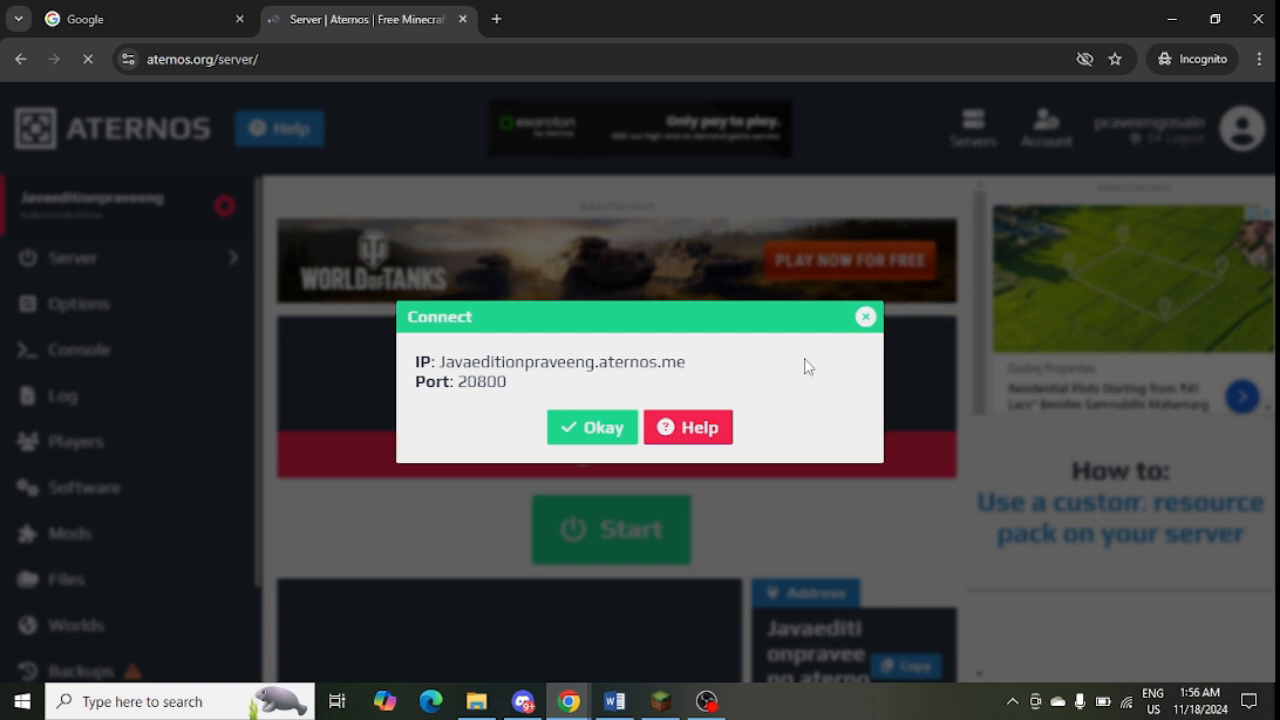
{"action": "mouse_move", "coordinate": [865, 316]}
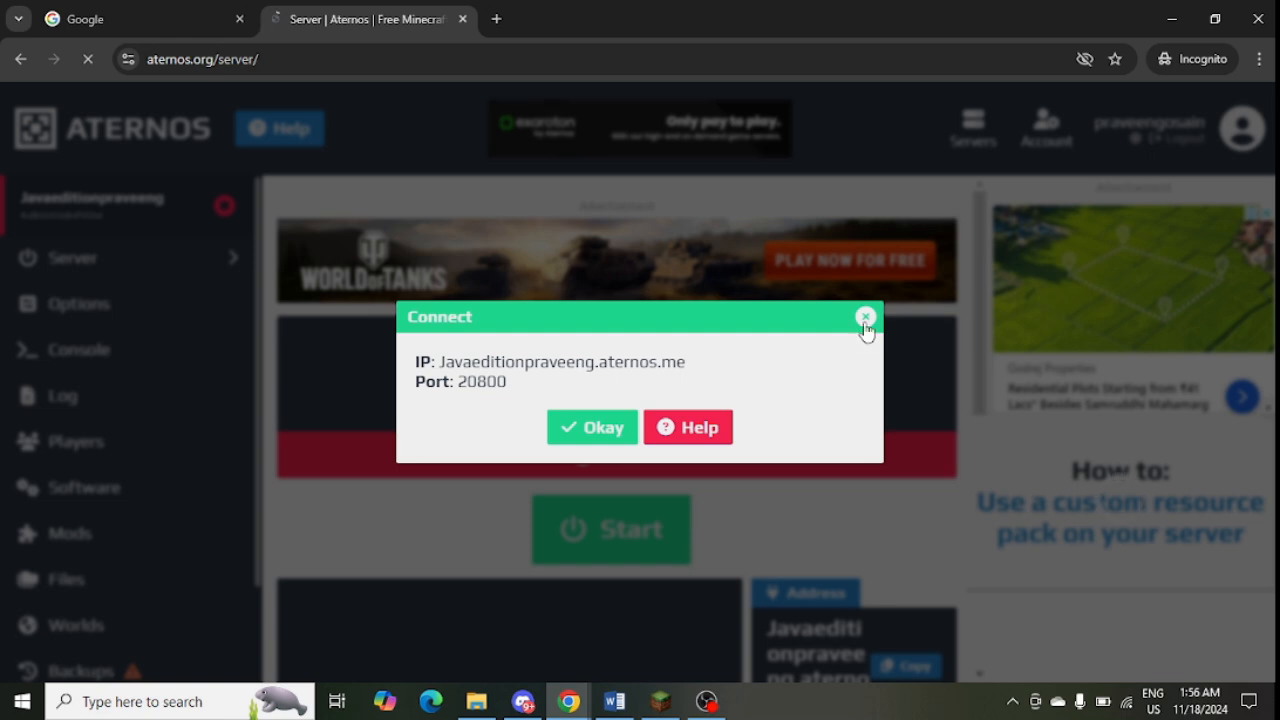
Step: Close the connection details, reopen them, and close them again
{"action": "left_click", "coordinate": [865, 316]}
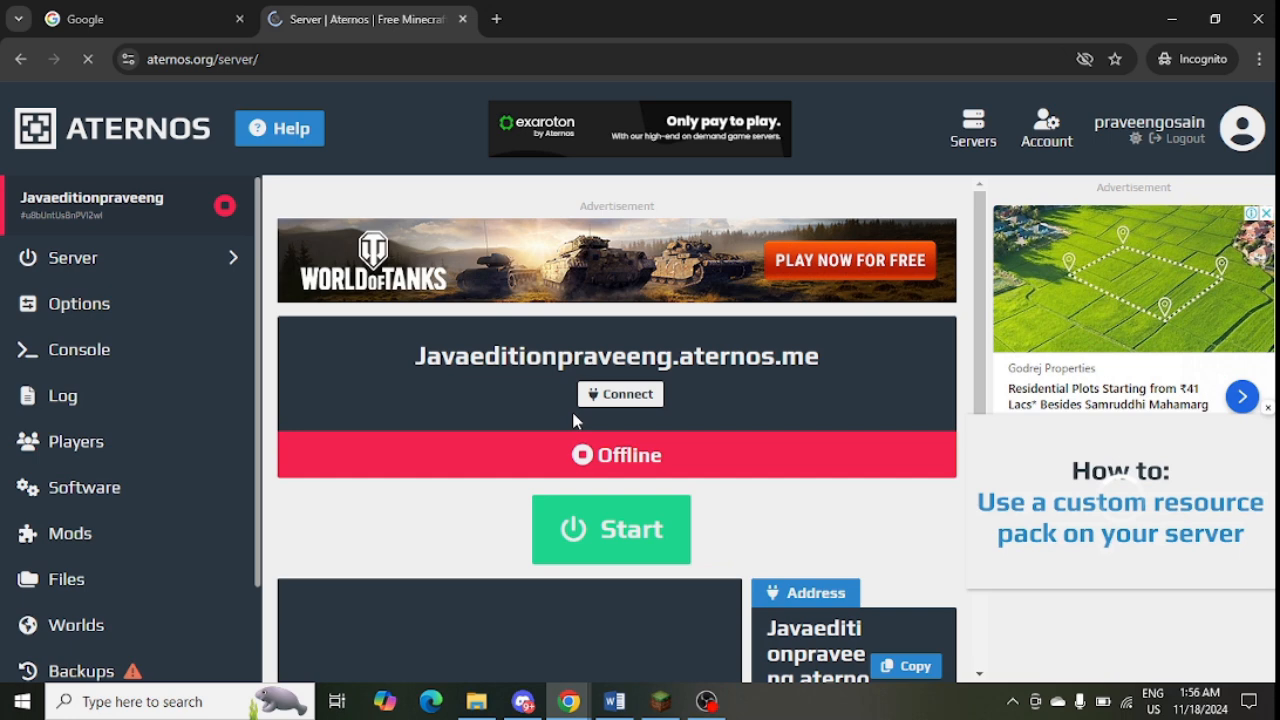
{"action": "left_click", "coordinate": [619, 393]}
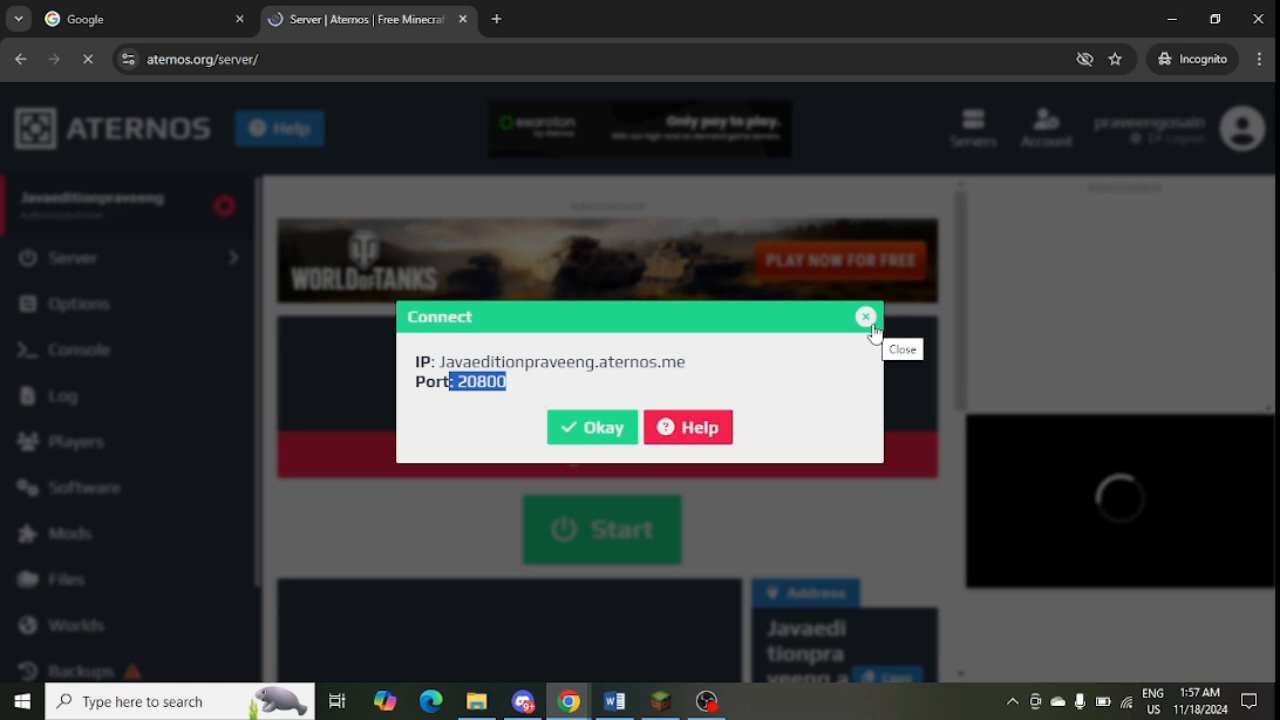
{"action": "left_click", "coordinate": [865, 316]}
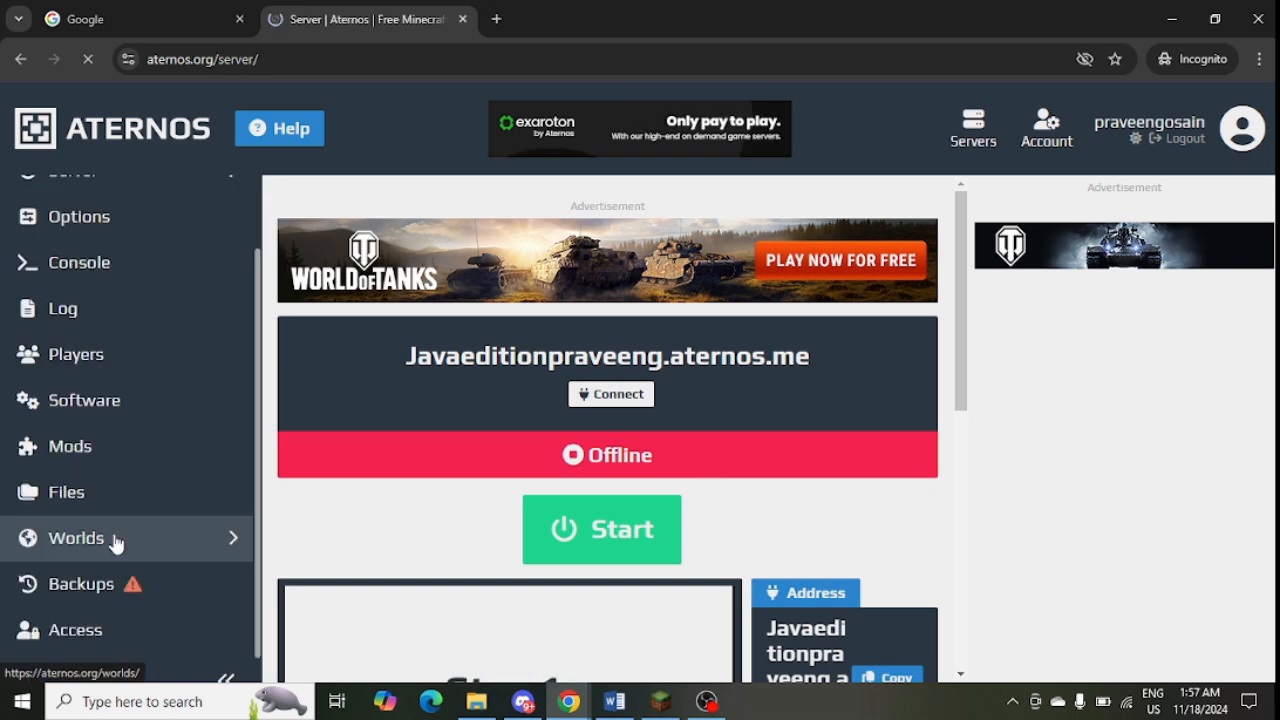
Step: View the 'world' generation settings on the Worlds page, scrolling through the popup
{"action": "left_click", "coordinate": [76, 537]}
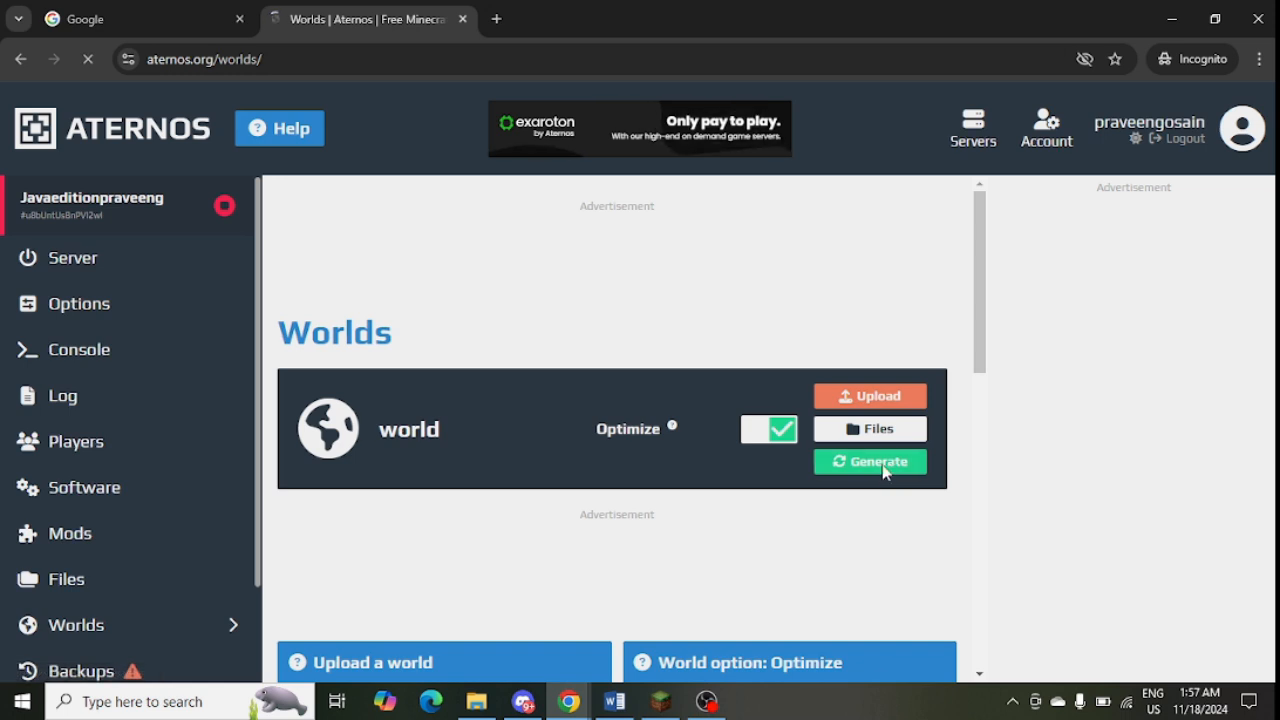
{"action": "left_click", "coordinate": [869, 461]}
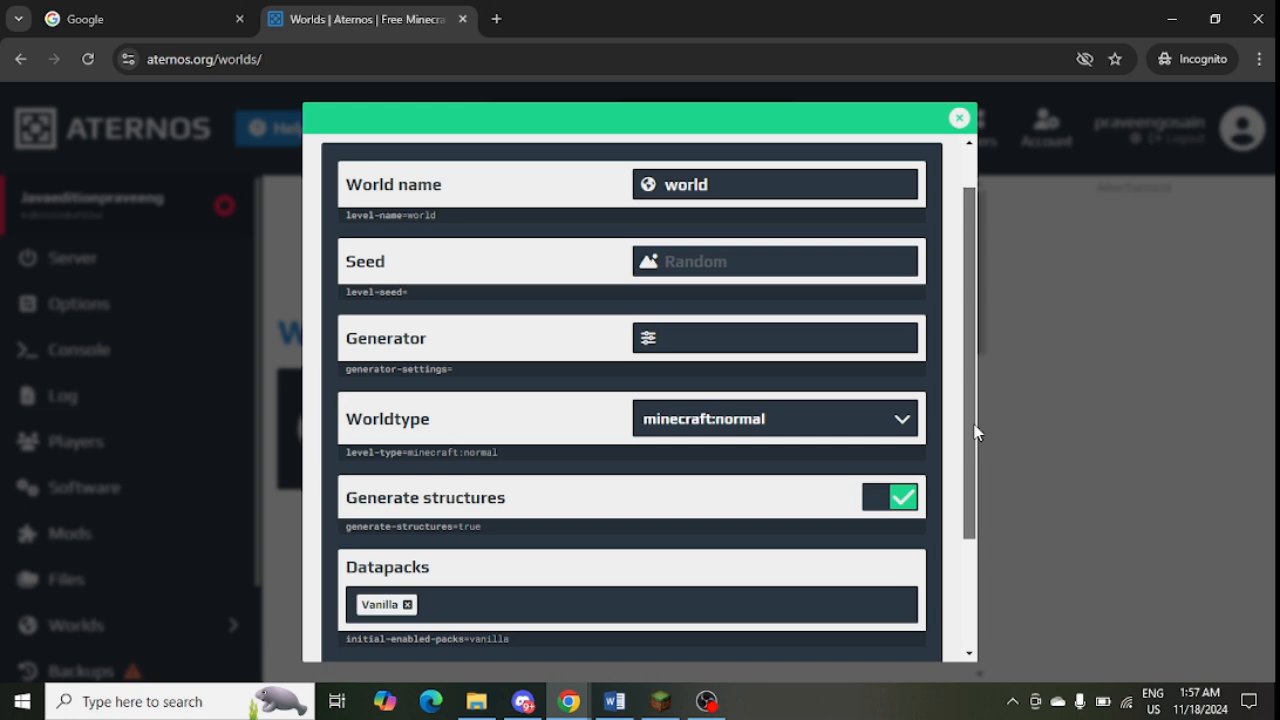
{"action": "scroll", "scroll_direction": "down", "scroll_amount": 3}
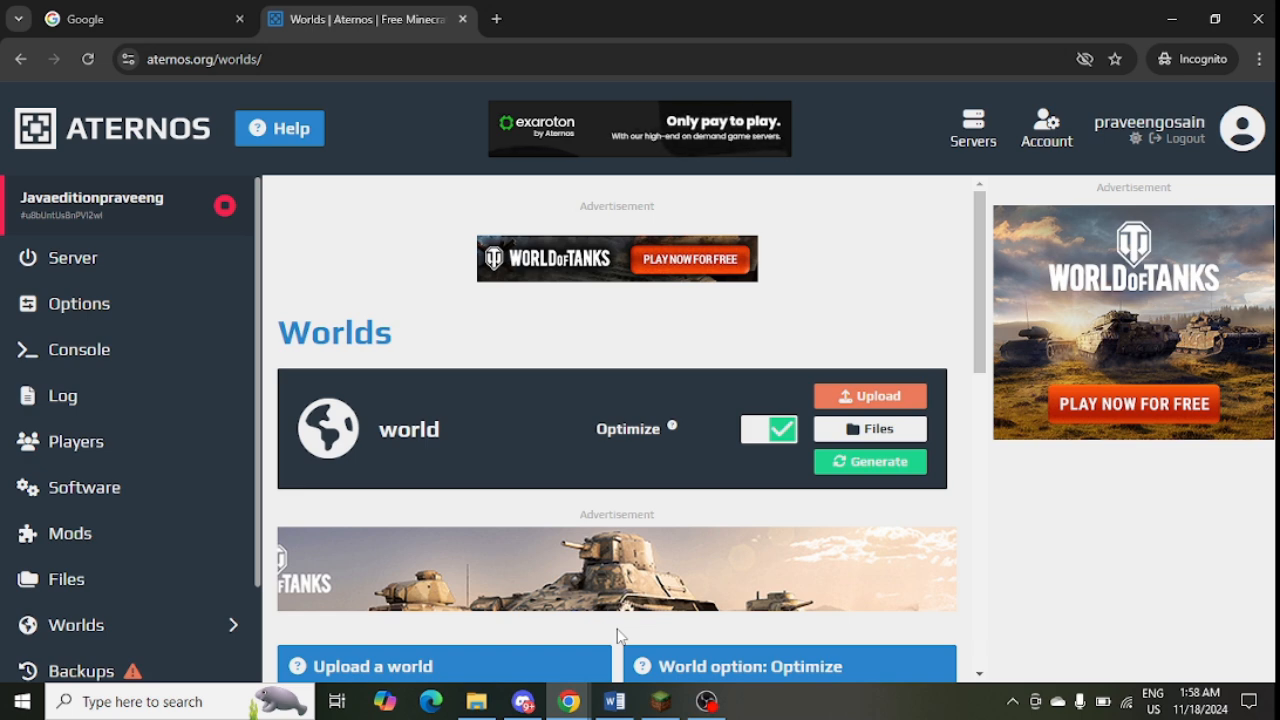
{"action": "mouse_move", "coordinate": [413, 538]}
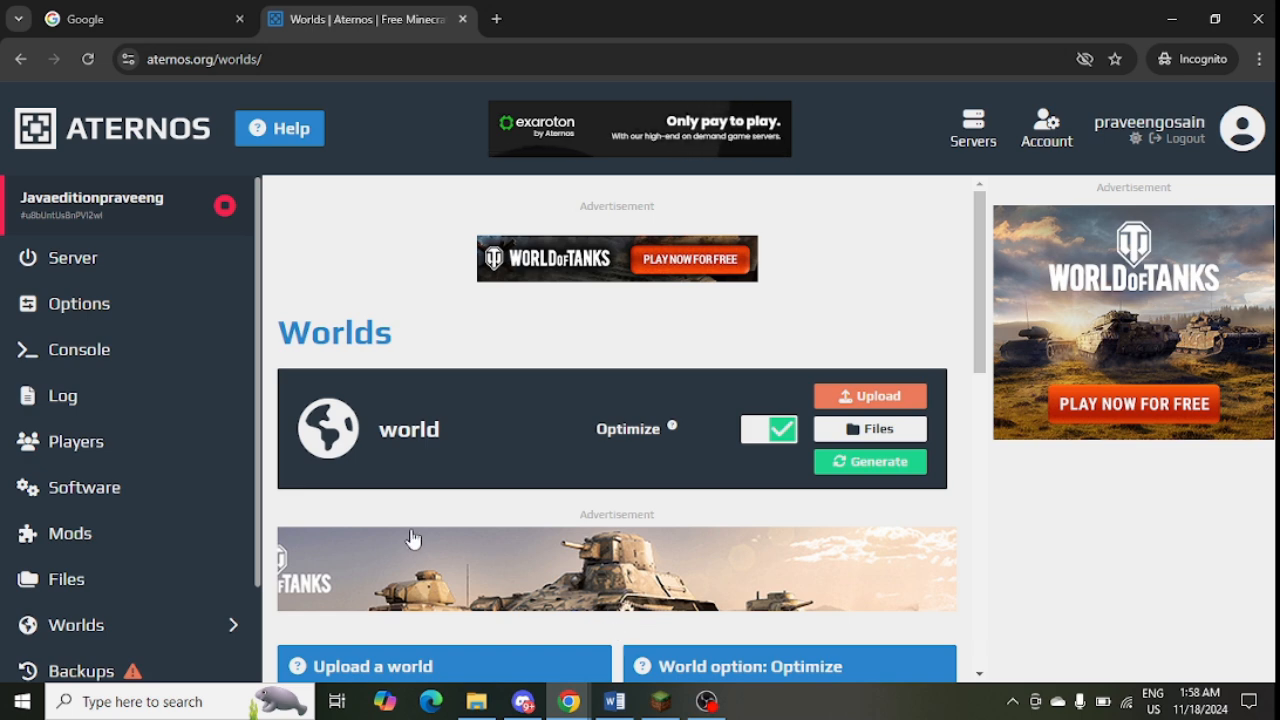
Step: On the server Options page, trigger the Reinstall warning and cancel it
{"action": "left_click", "coordinate": [80, 303]}
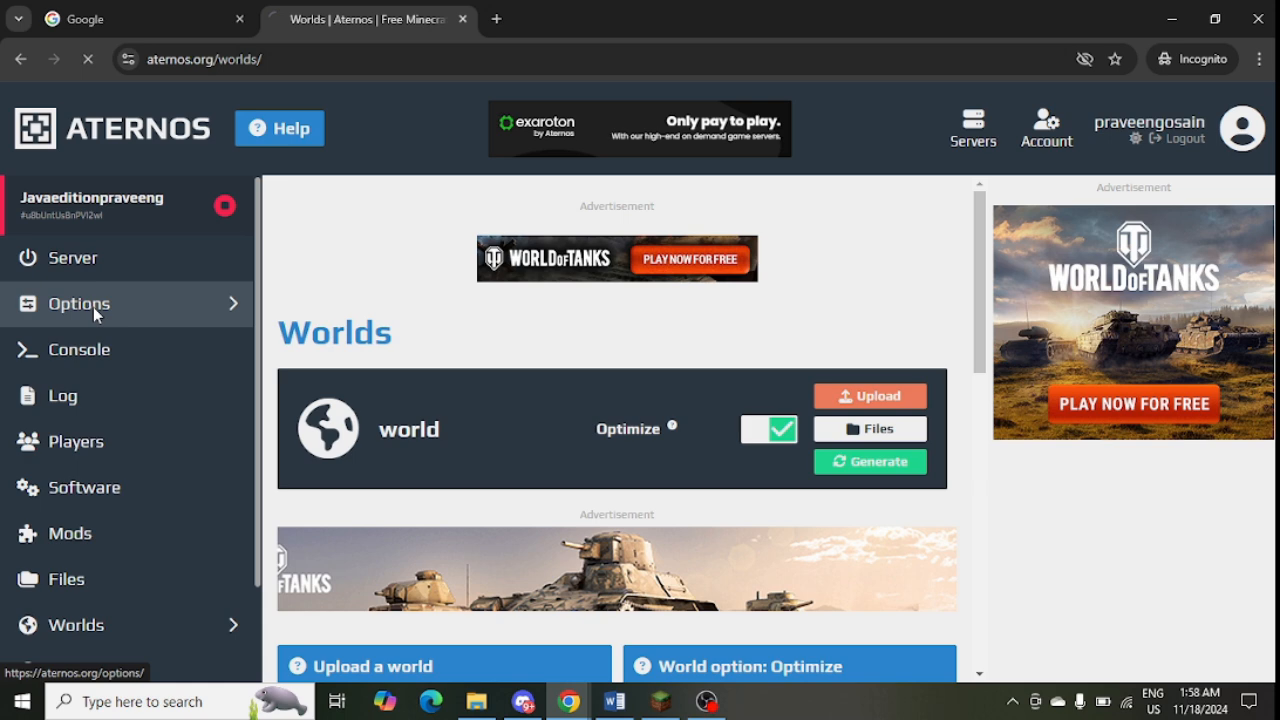
{"action": "left_click", "coordinate": [80, 303]}
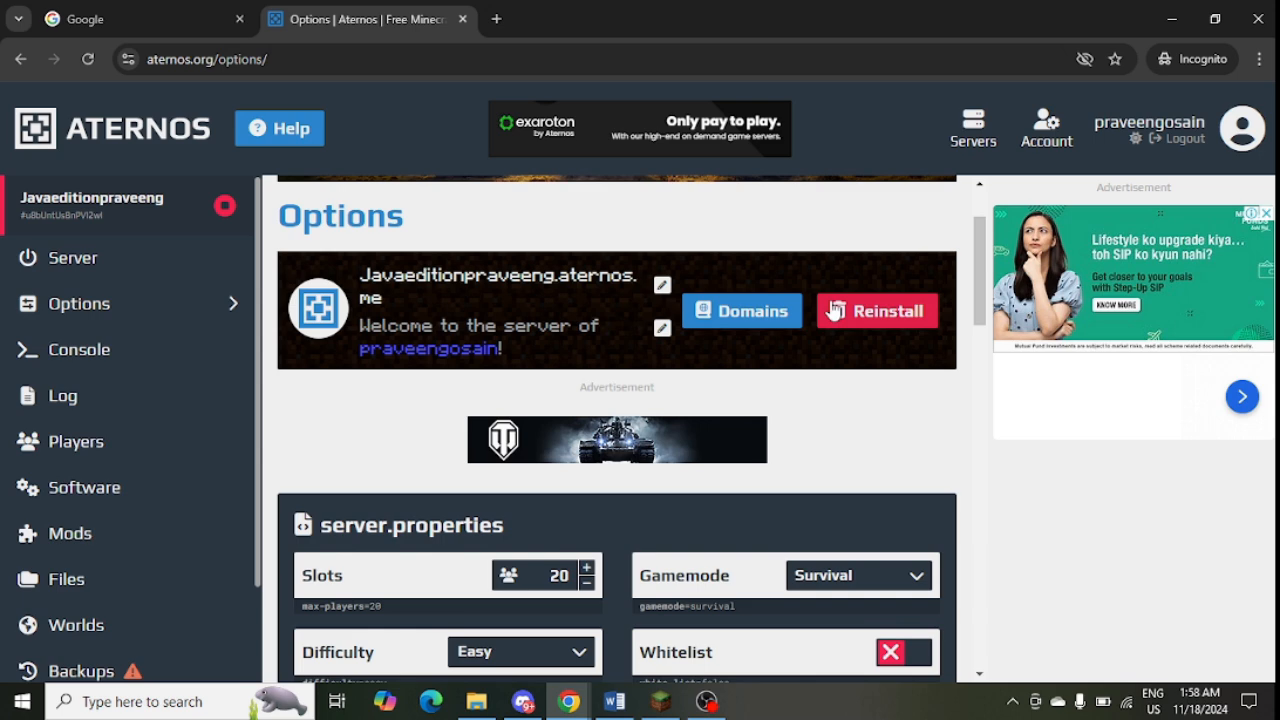
{"action": "left_click", "coordinate": [877, 310]}
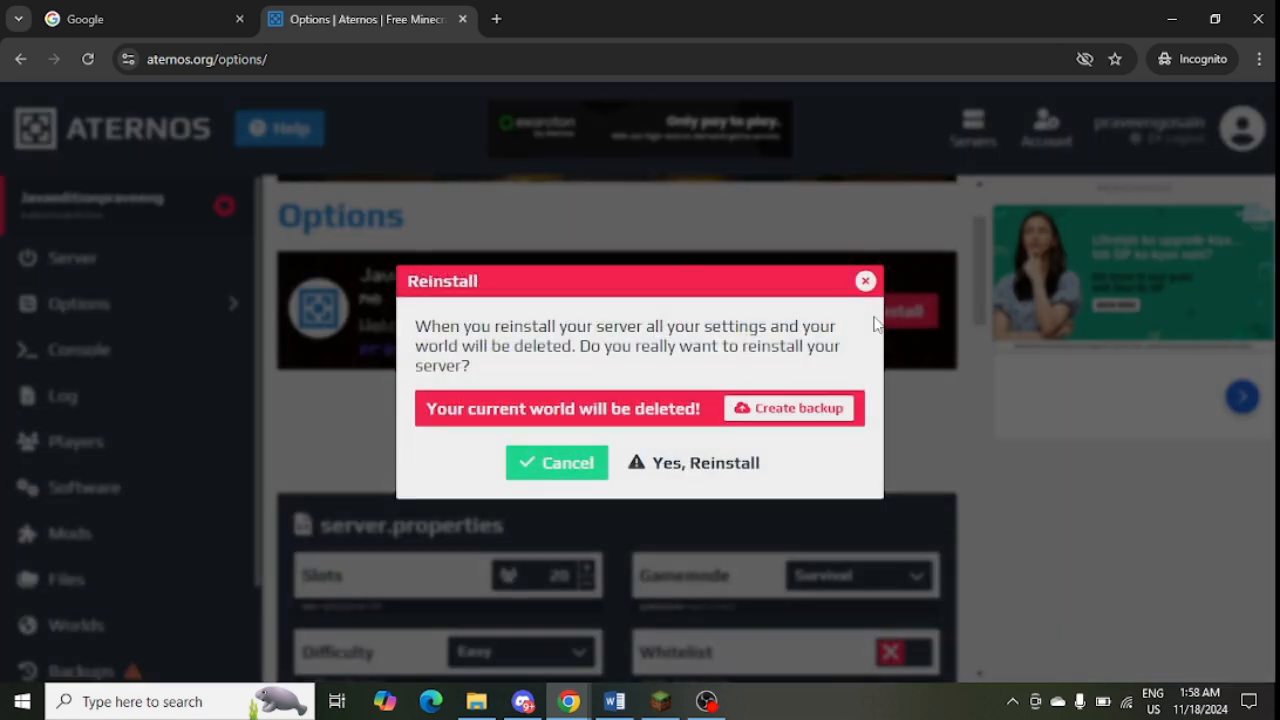
{"action": "left_click", "coordinate": [556, 462]}
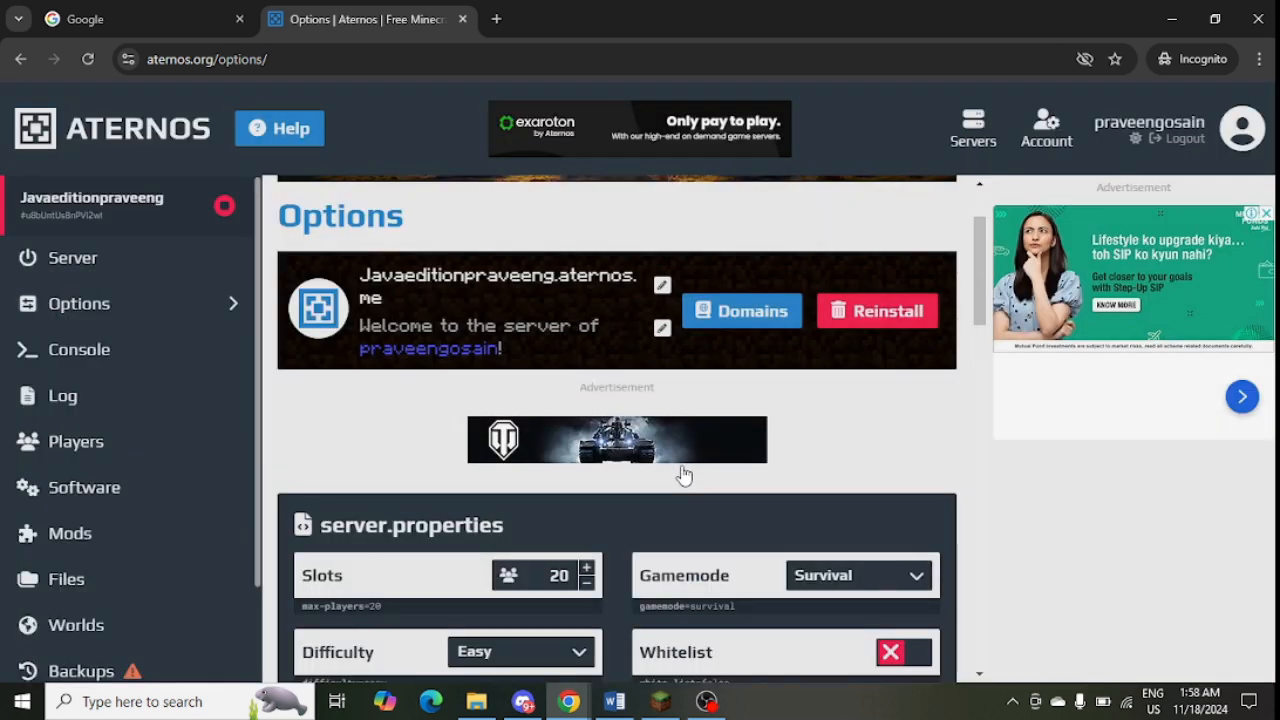